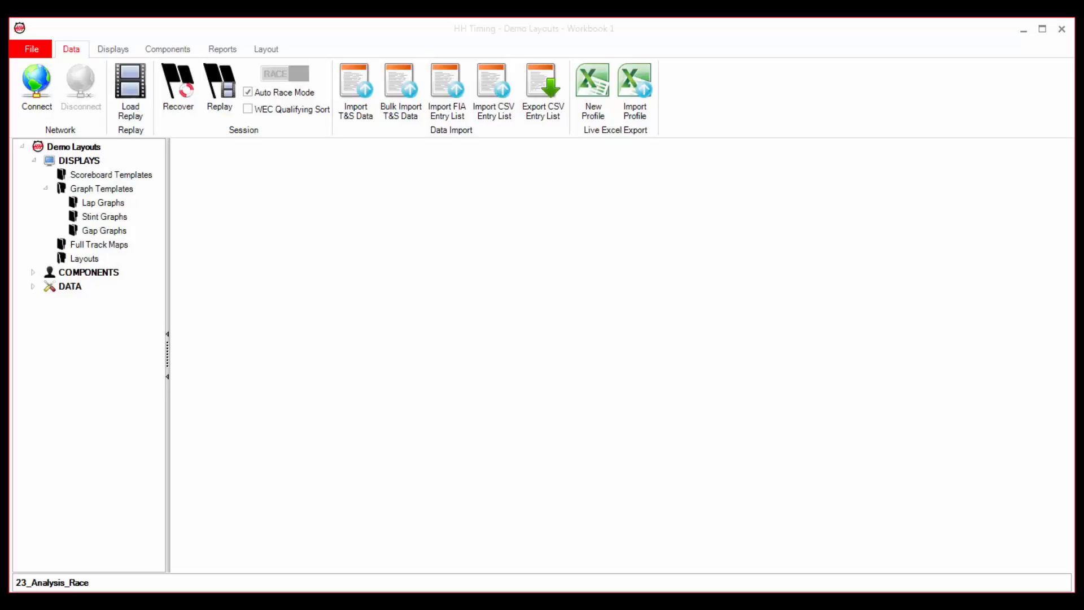
- Open the Main Scoreboard and the Full track map displays
click(113, 48)
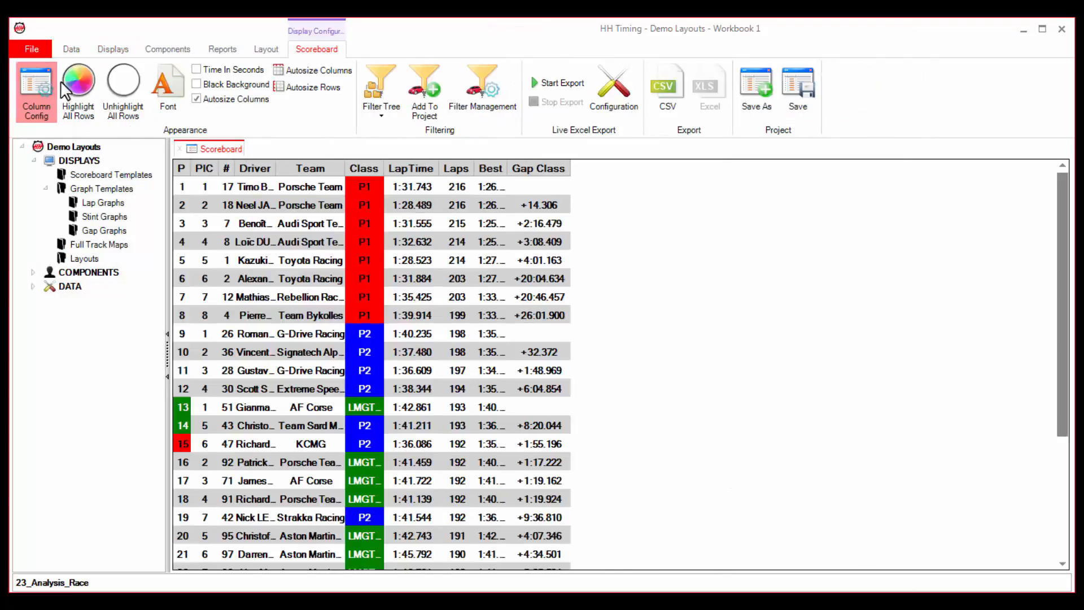
click(113, 49)
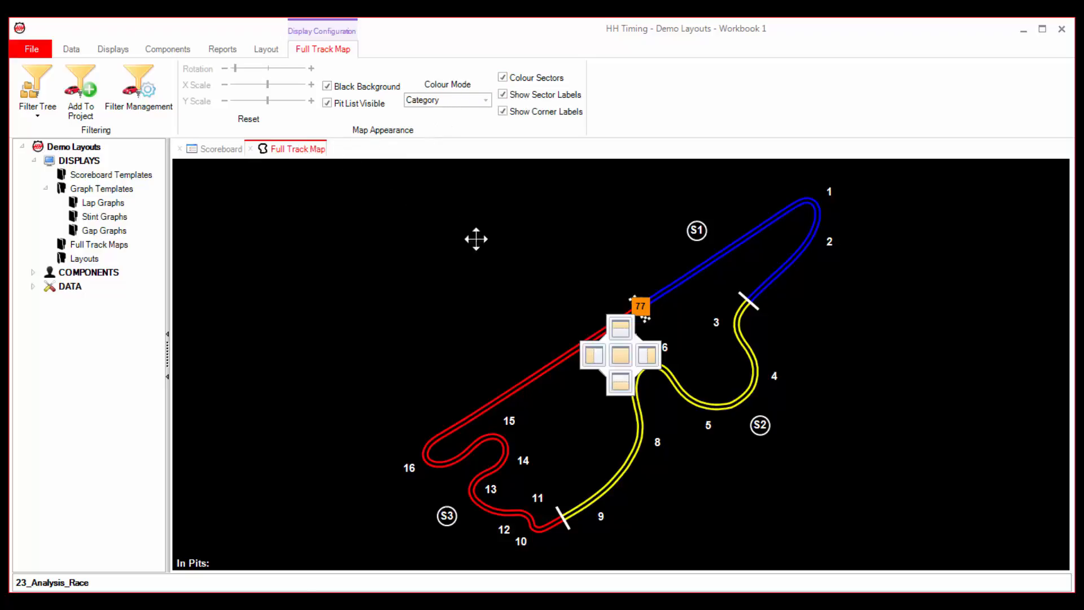
- Dock the full track map to the right of the scoreboard
click(218, 148)
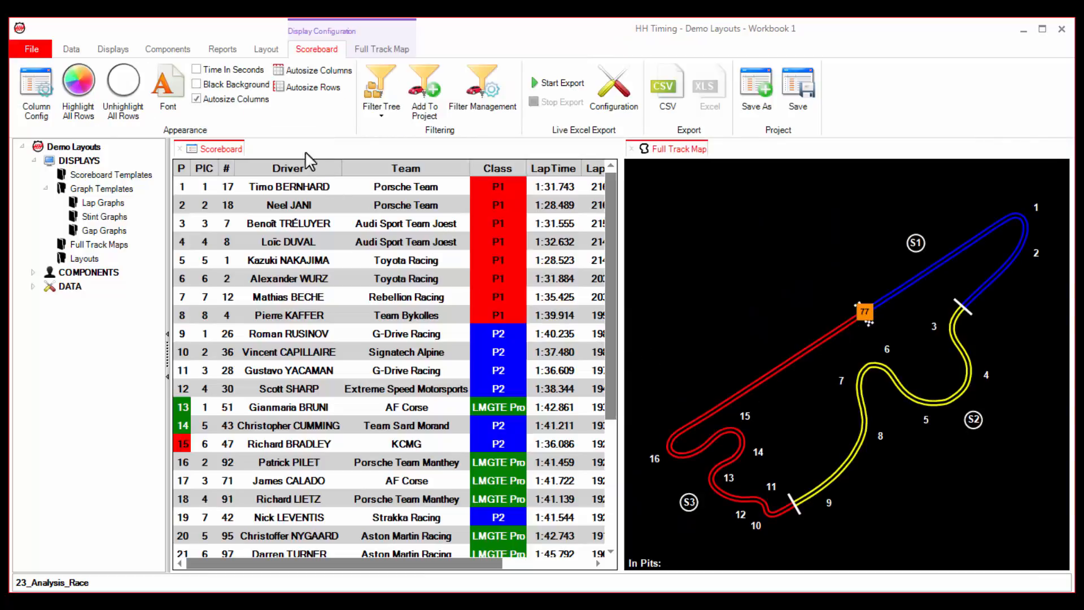
click(113, 48)
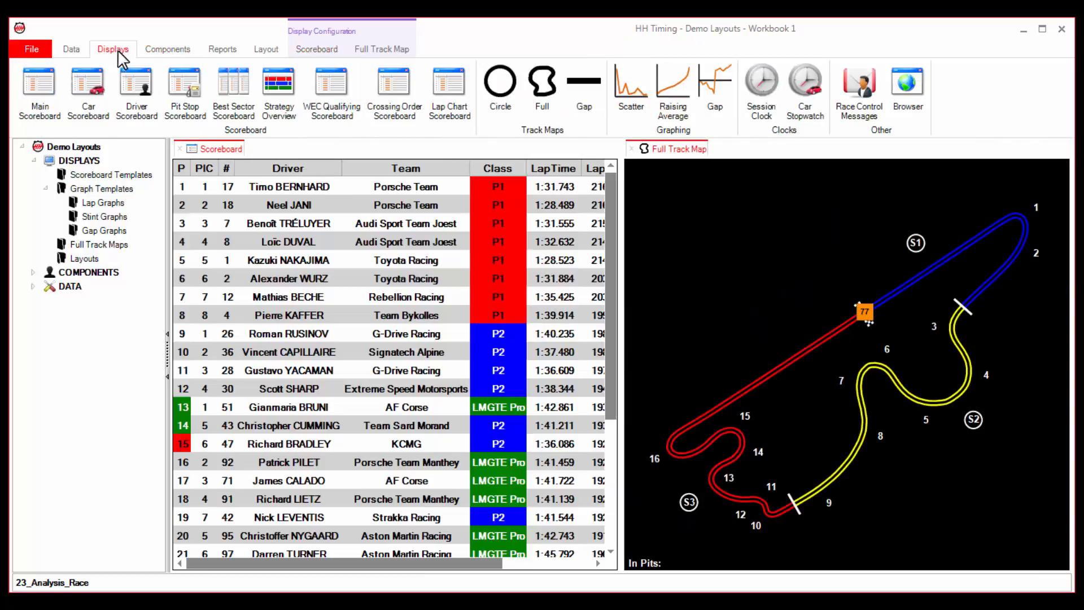
- Open Strategy Overview and dock it below the scoreboard, beside the track map
click(278, 93)
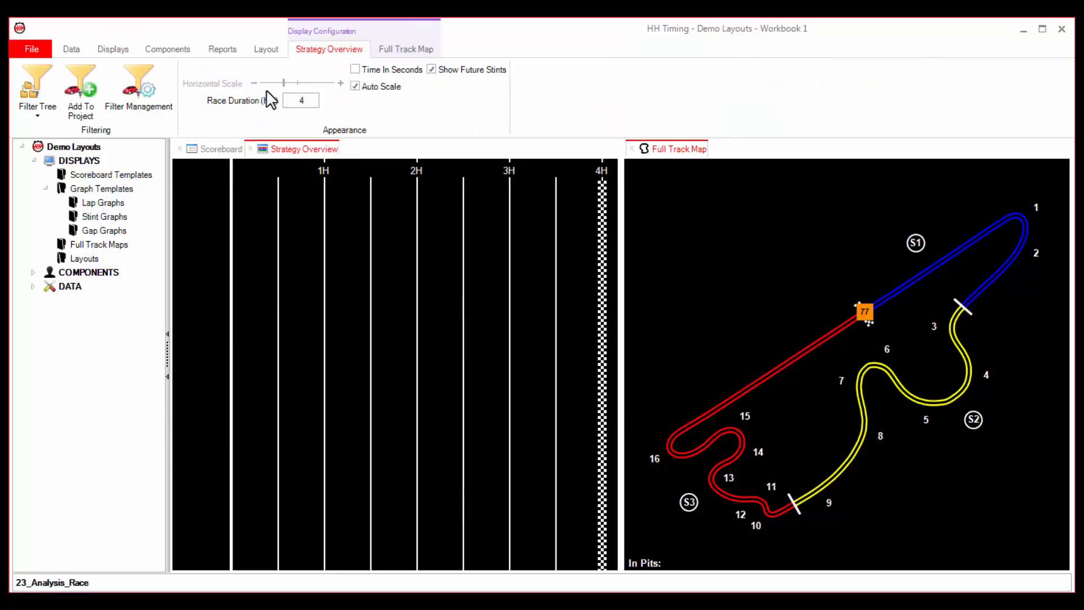
click(303, 149)
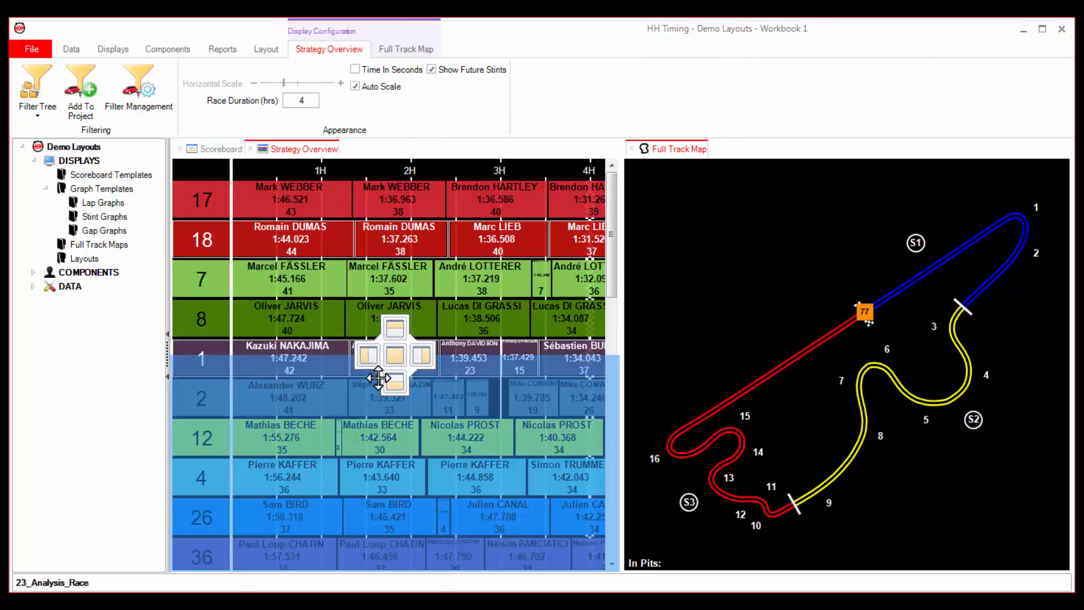
click(219, 148)
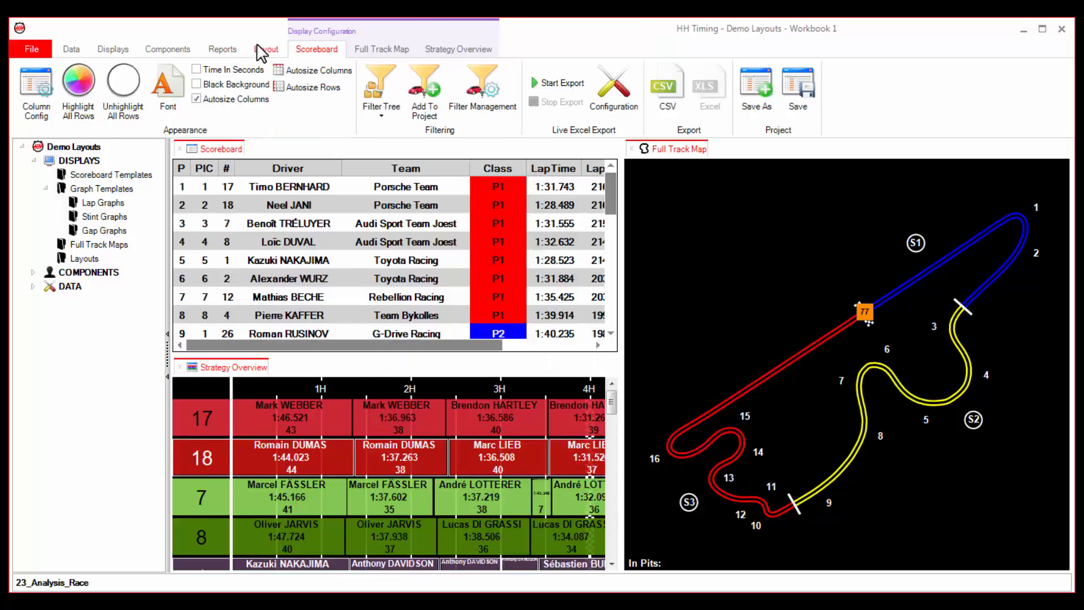
- Save the three-panel arrangement as layout 'My Layout' and right-click it under Layouts
click(265, 49)
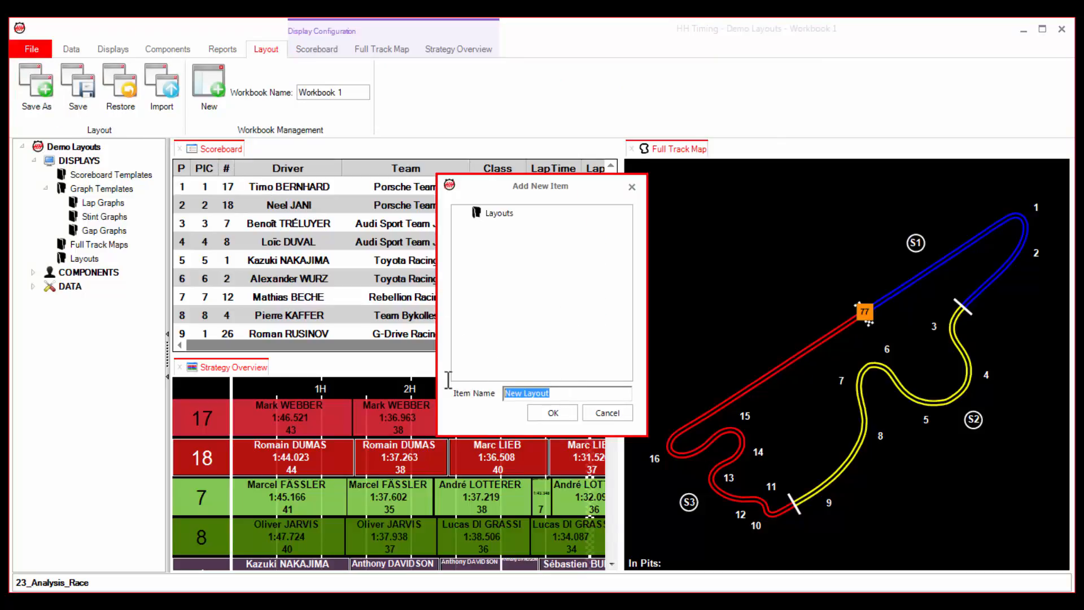
text(My Lay)
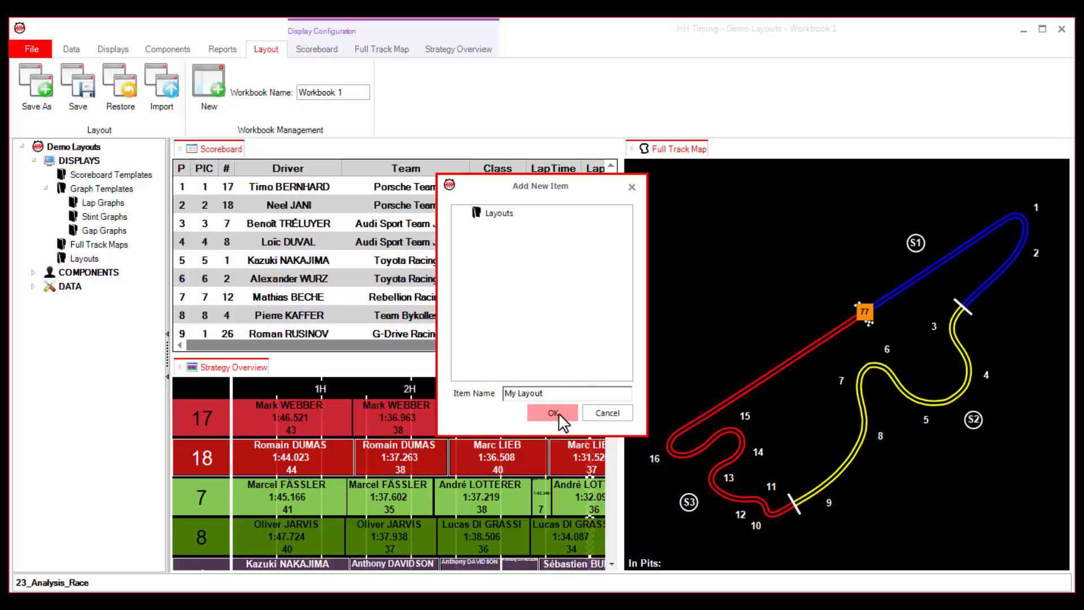
click(551, 413)
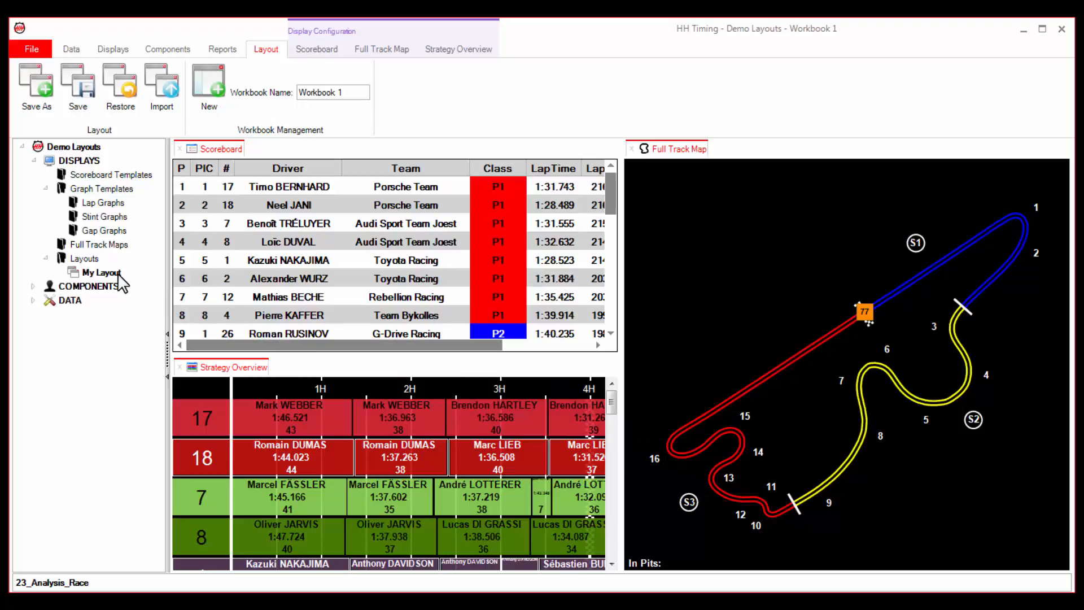
right_click(101, 272)
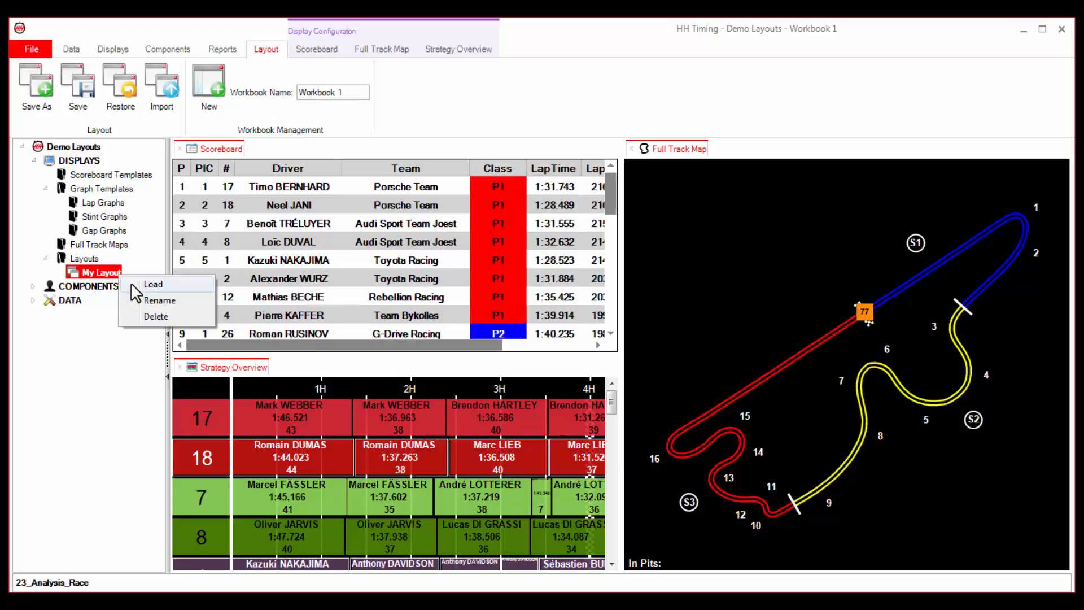